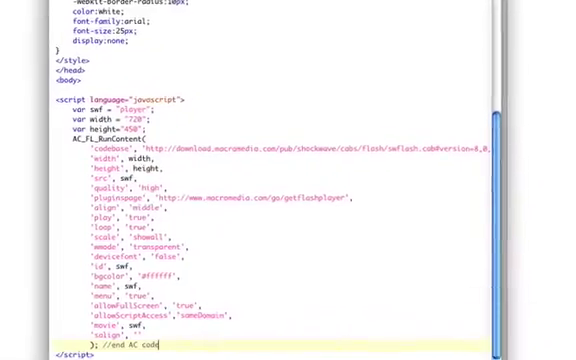
Write <video width="720" height="450" controls="controls" autoplay="true"> above the Flash script.
scroll(down, 3)
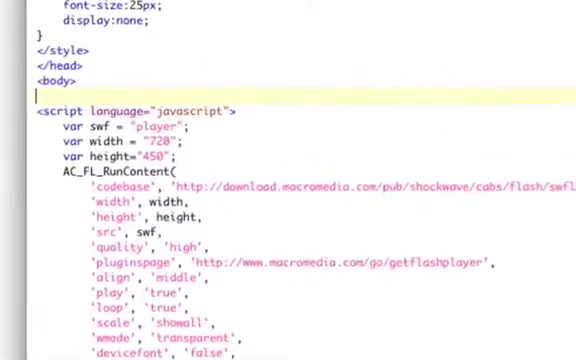
text(<video width="72)
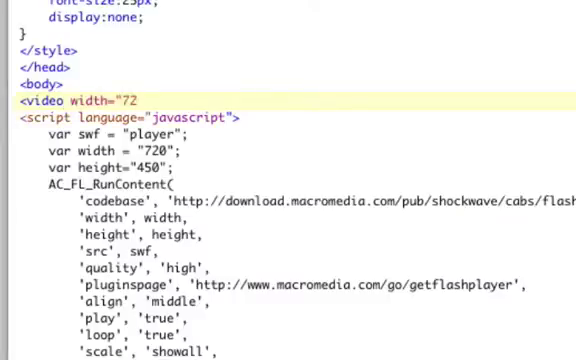
text(0")
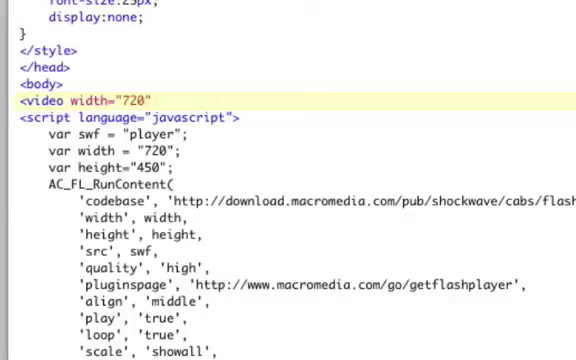
text(height="450)
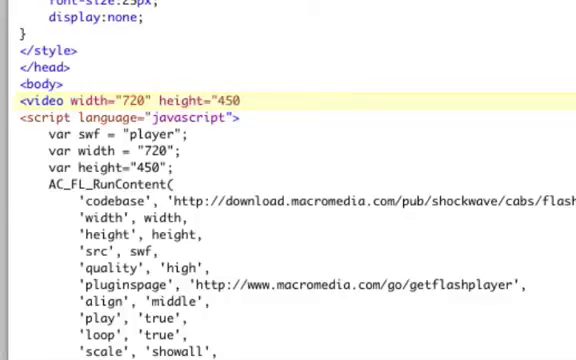
text(controls="c)
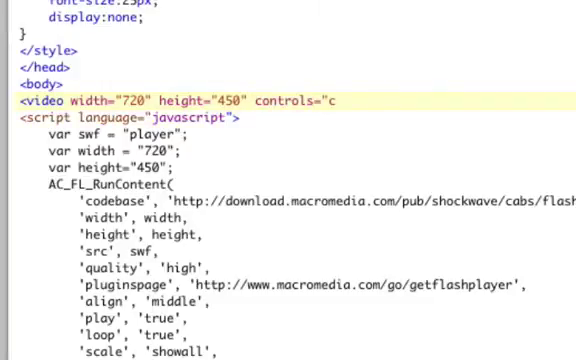
text(ontrols")
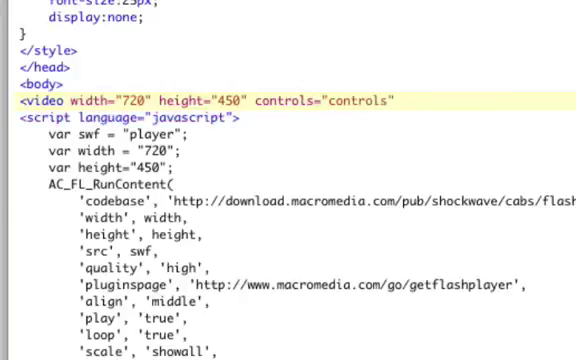
text(autoplay="true">)
text(<)
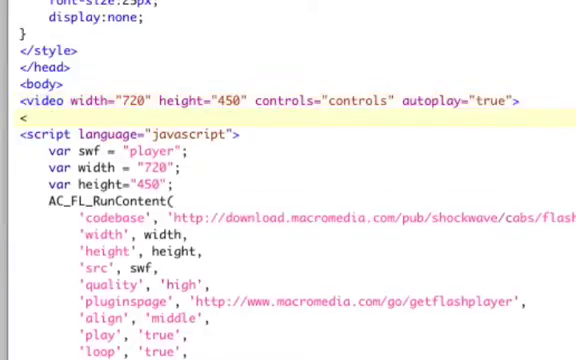
Add <source src="install.mp4" type="video/mp4" /> inside the video element.
text(source)
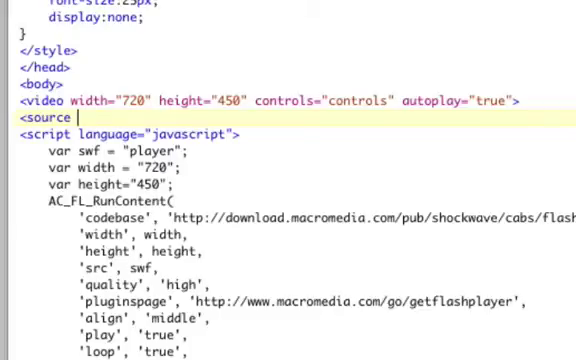
text(src=")
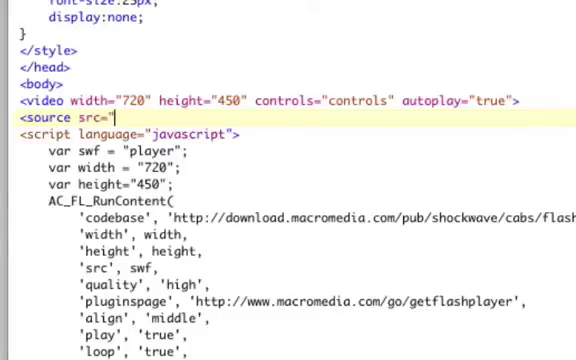
text(install.)
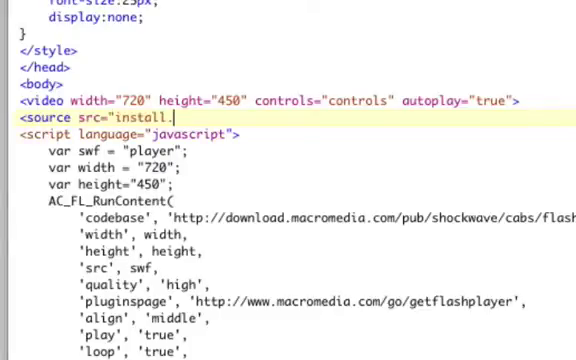
text(m)
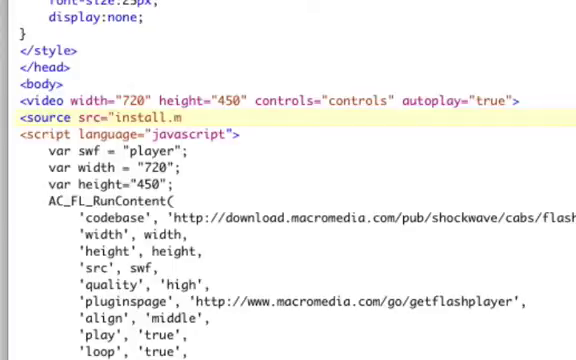
text(p4)
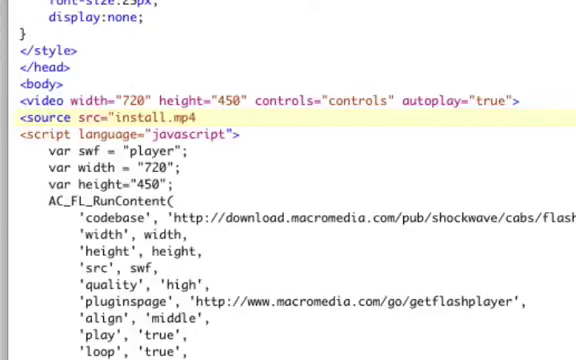
text(typ)
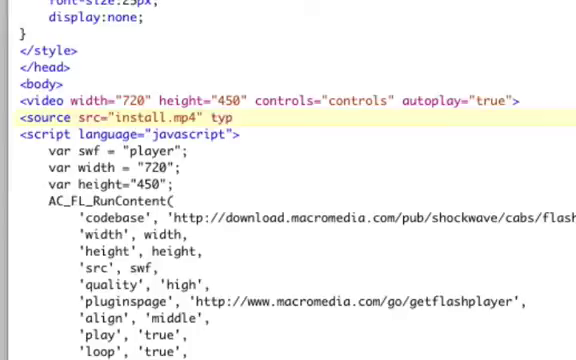
text(e="video/mp4" />)
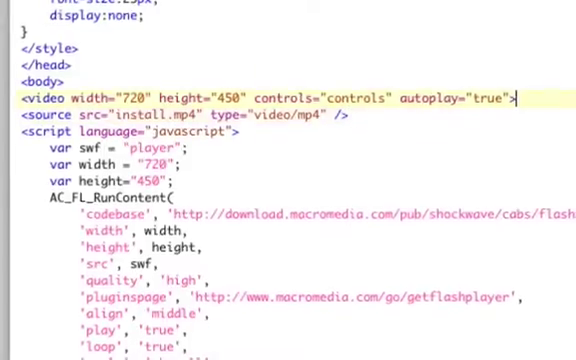
Add the closing </video> tag after the </noscript> block.
scroll(down, 3)
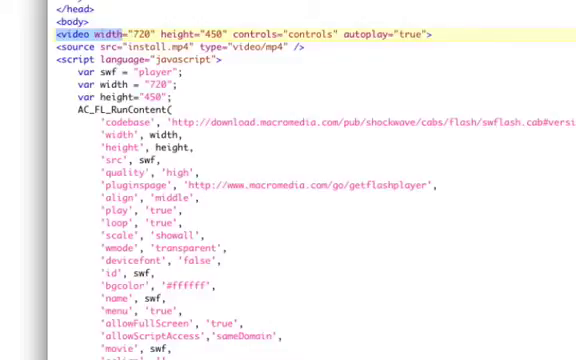
scroll(down, 3)
text(</v)
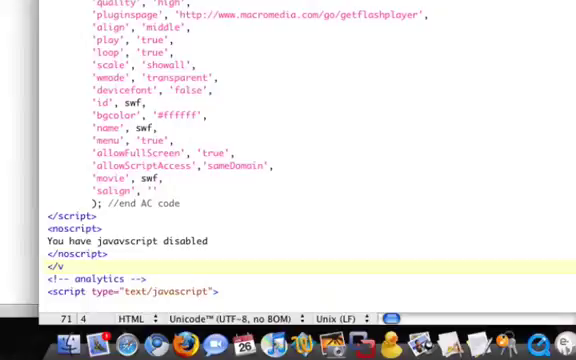
text(ideo)
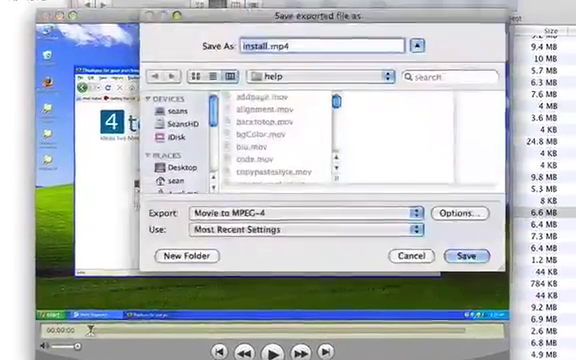
Choose Movie to MPEG-4 export with Most Recent Settings.
click(290, 216)
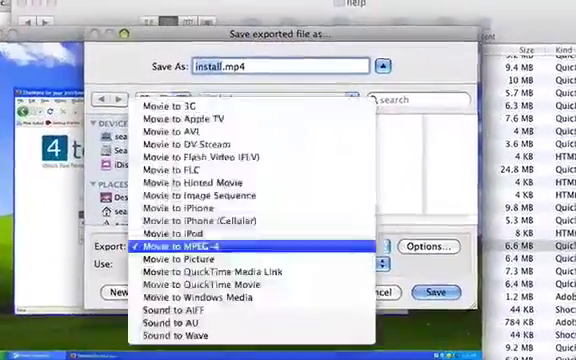
click(196, 244)
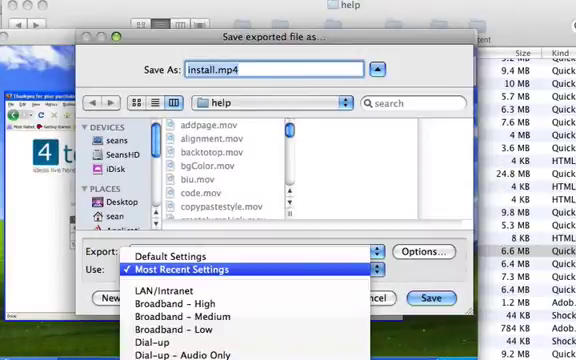
click(422, 252)
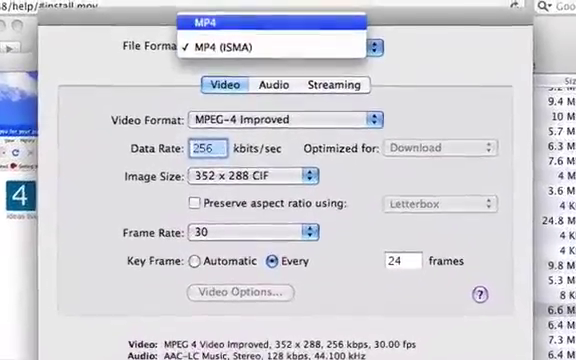
Set the MPEG-4 export to MP4 file format and pick the image size.
click(280, 124)
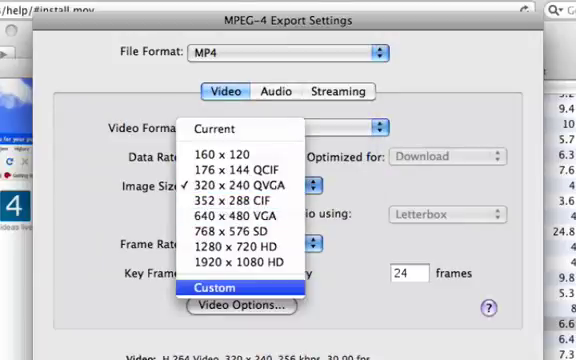
click(236, 288)
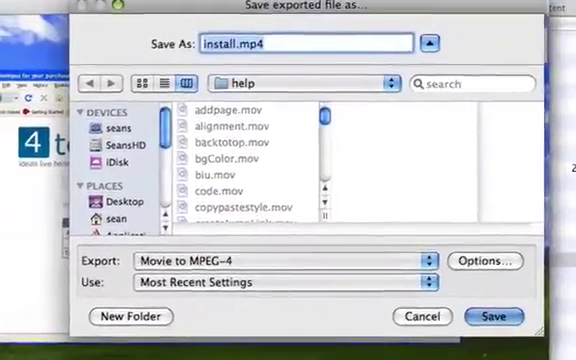
Save the export as install.mp4 and play it in the Installing Annex page.
click(494, 316)
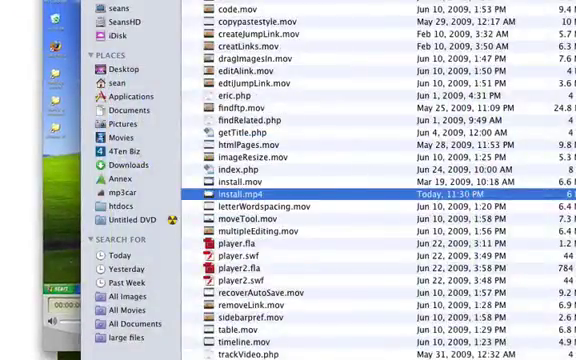
double_click(260, 186)
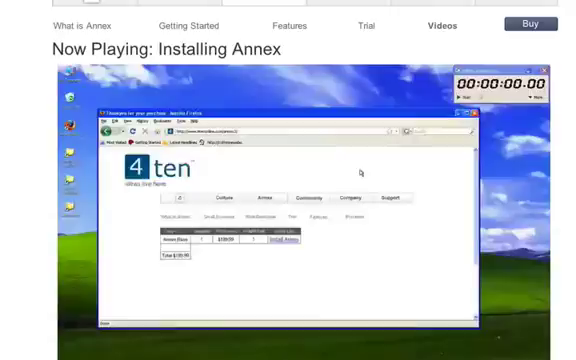